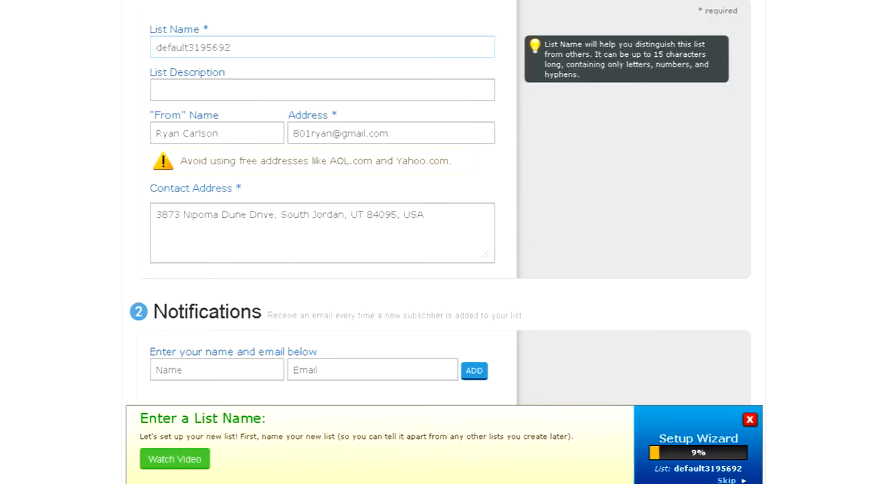
Go to Messages > Follow Up Series for the default list, which has no follow-ups.
scroll("down", 3)
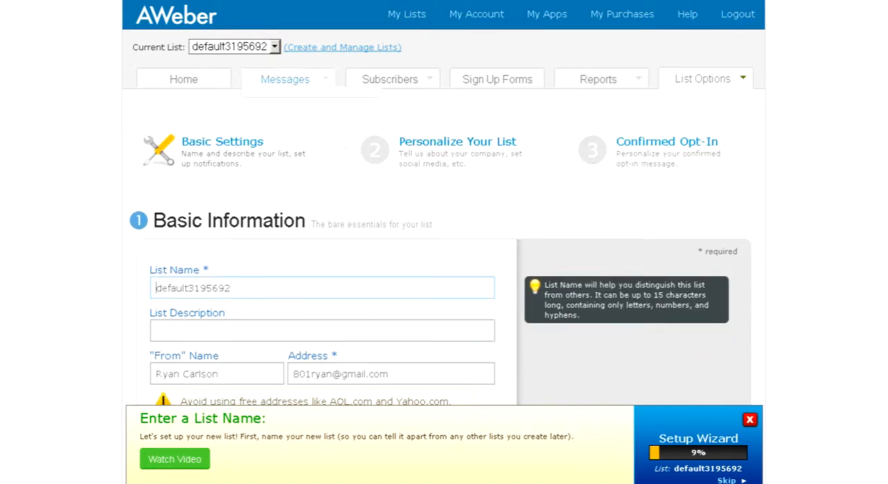
left_click(285, 78)
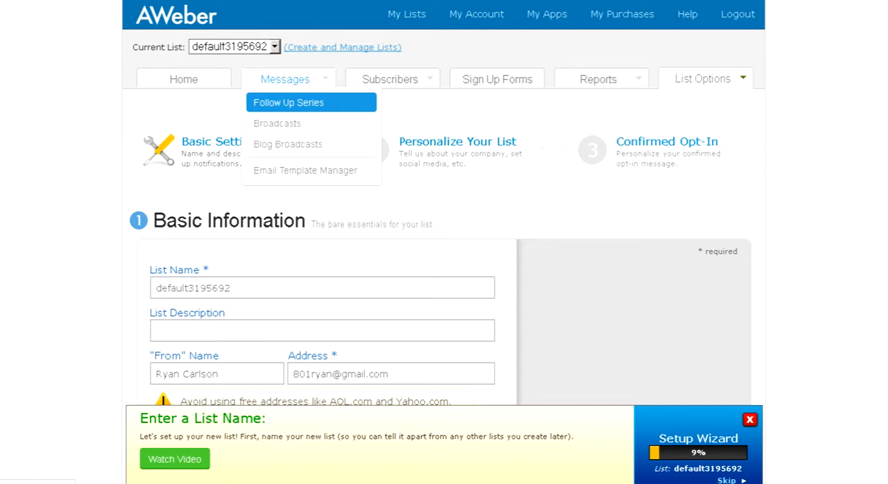
left_click(288, 102)
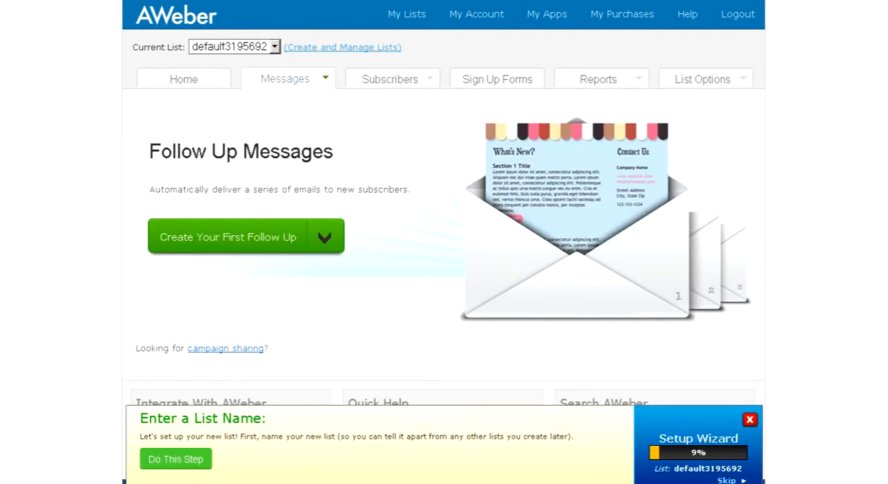
scroll("down", 3)
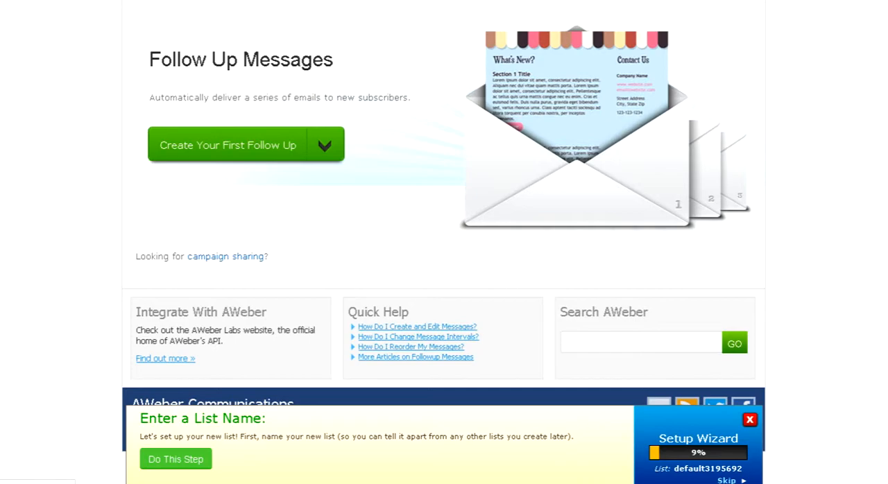
left_click(226, 256)
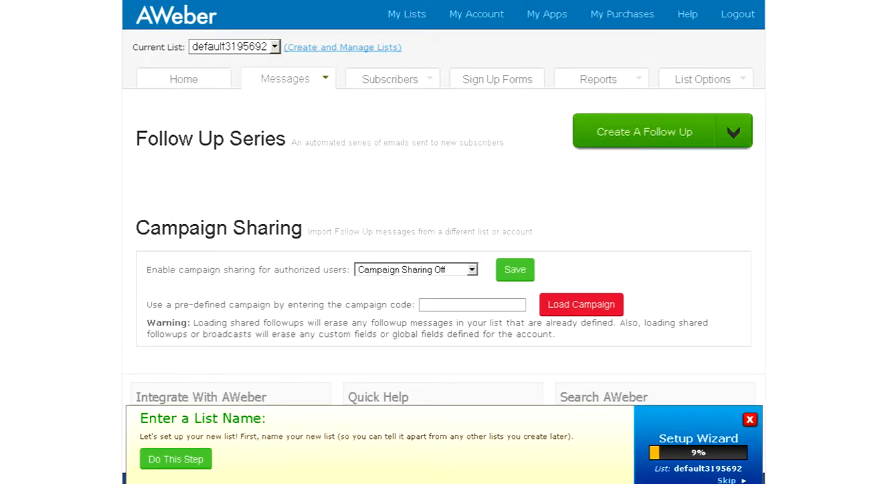
scroll("down", 3)
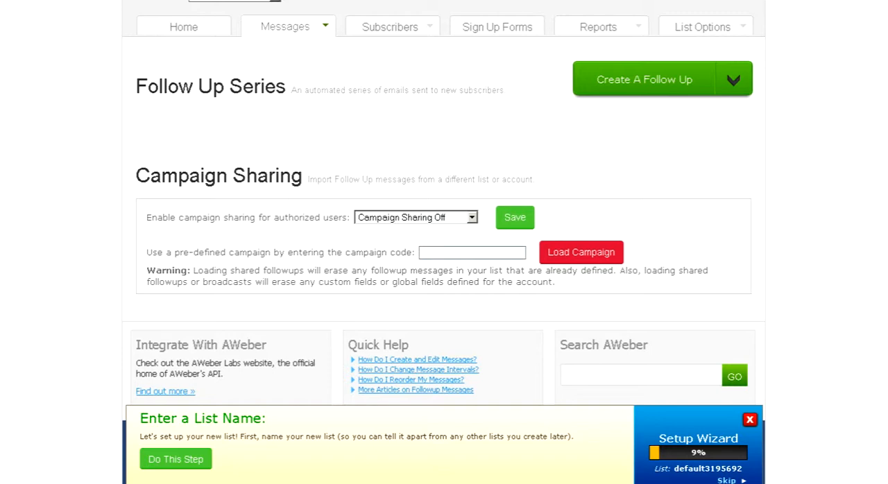
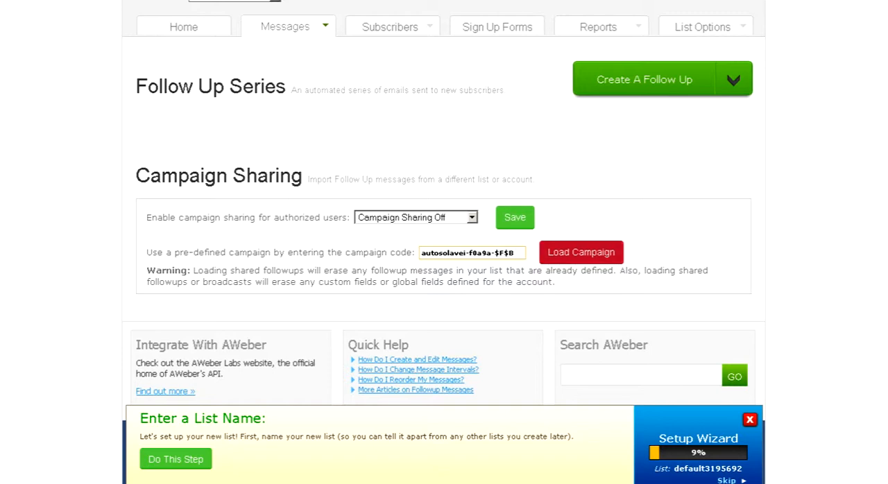
left_click(582, 252)
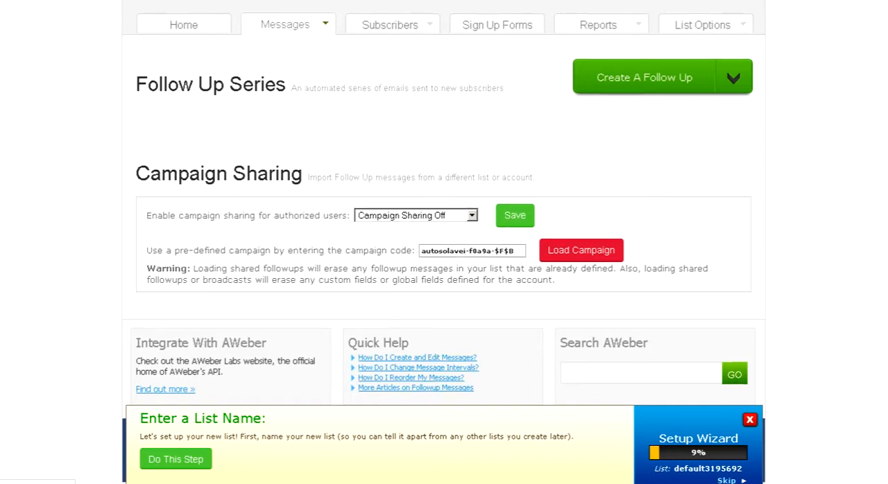
scroll("down", 3)
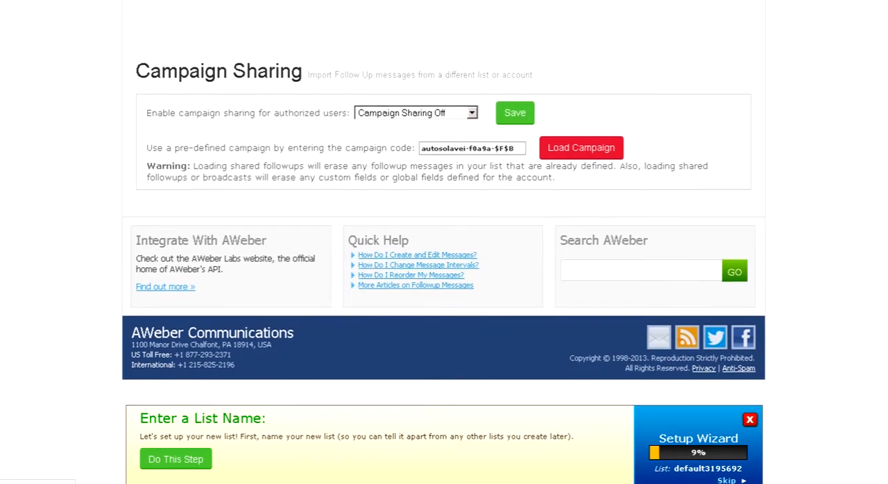
scroll("up", 3)
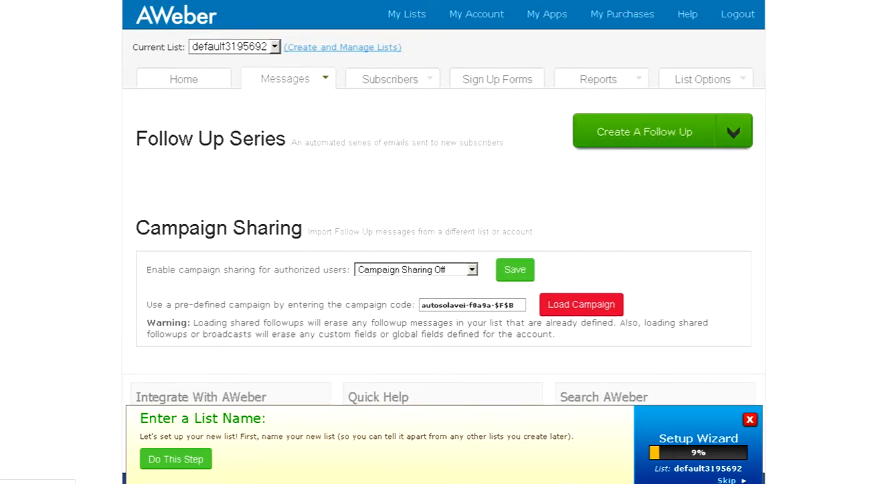
Go to My Lists and open the default list's Basic Settings.
left_click(285, 79)
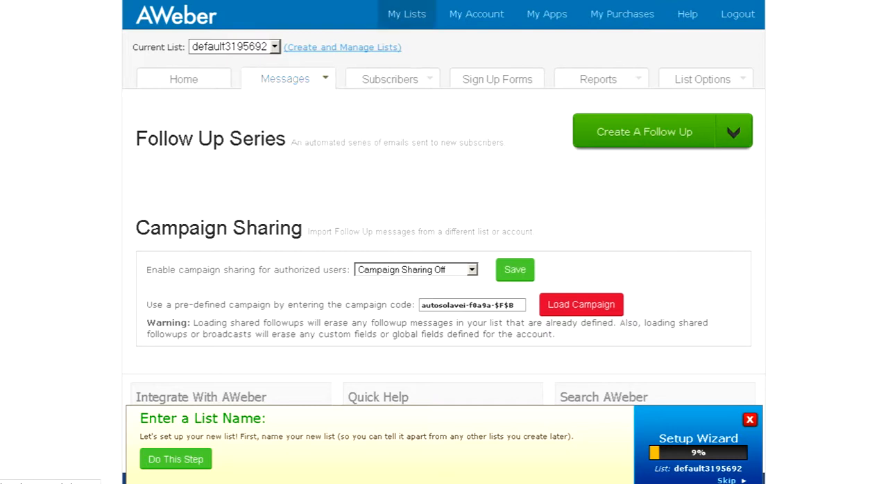
left_click(580, 305)
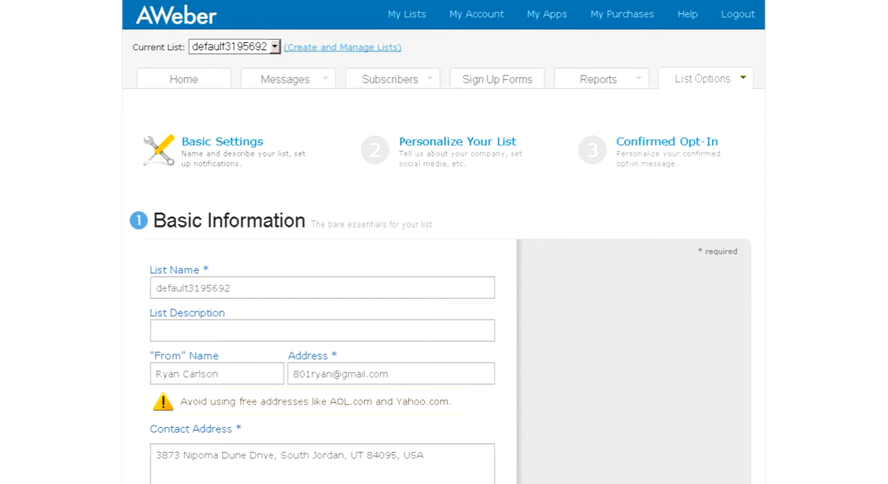
left_click(285, 78)
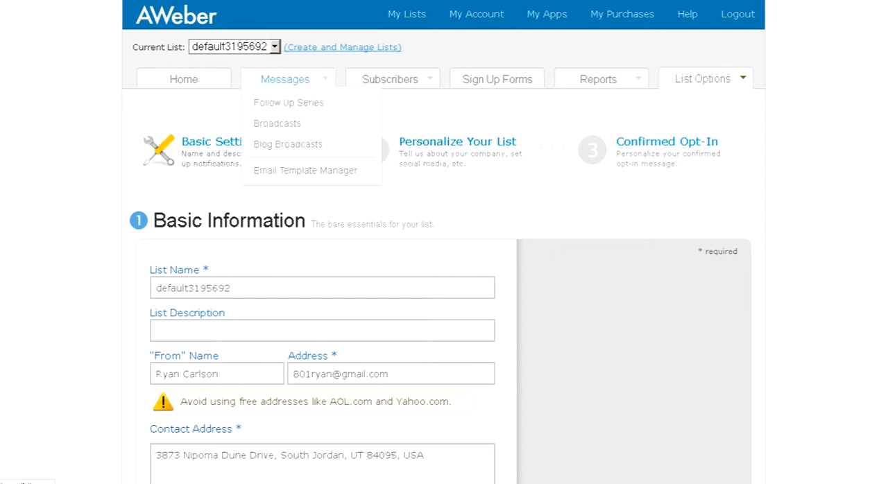
mouse_move(288, 102)
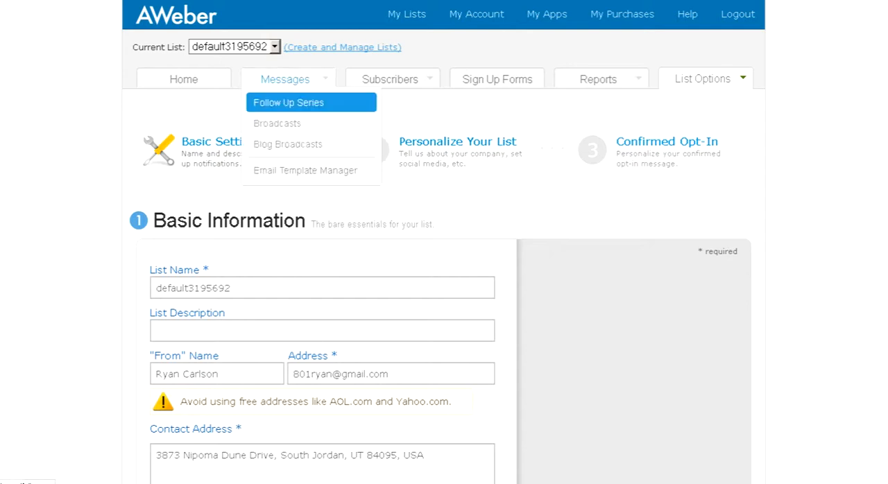
mouse_move(310, 123)
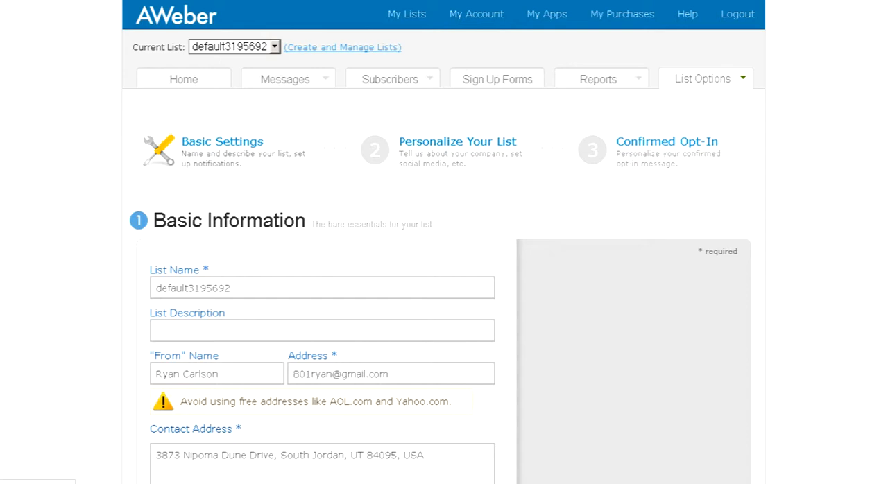
Scroll through the ten imported follow-up messages and open the first one's Edit link.
left_click(284, 78)
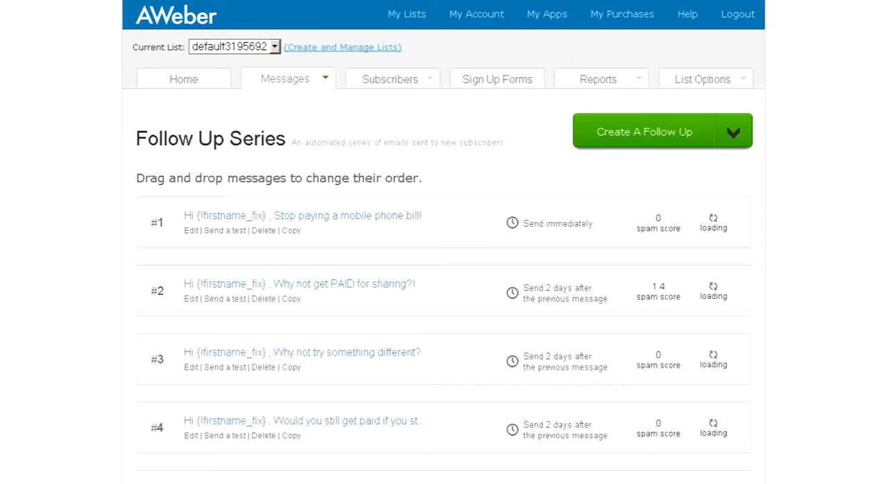
scroll("down", 3)
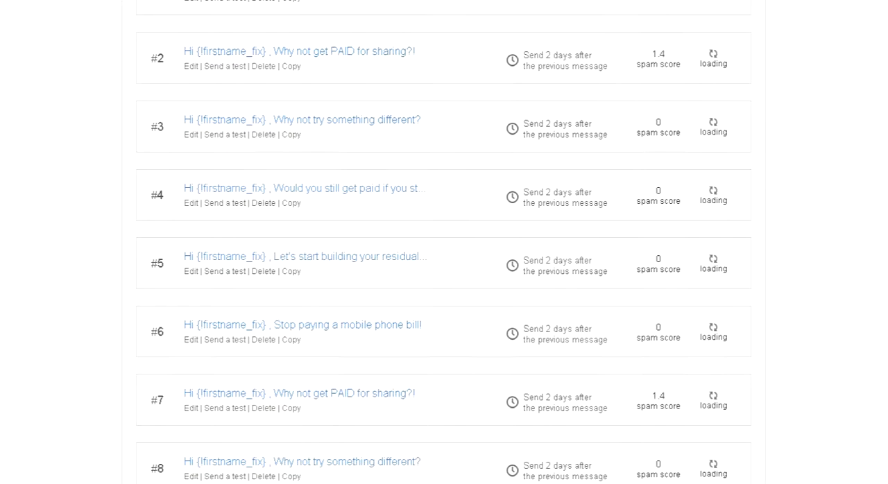
scroll("down", 3)
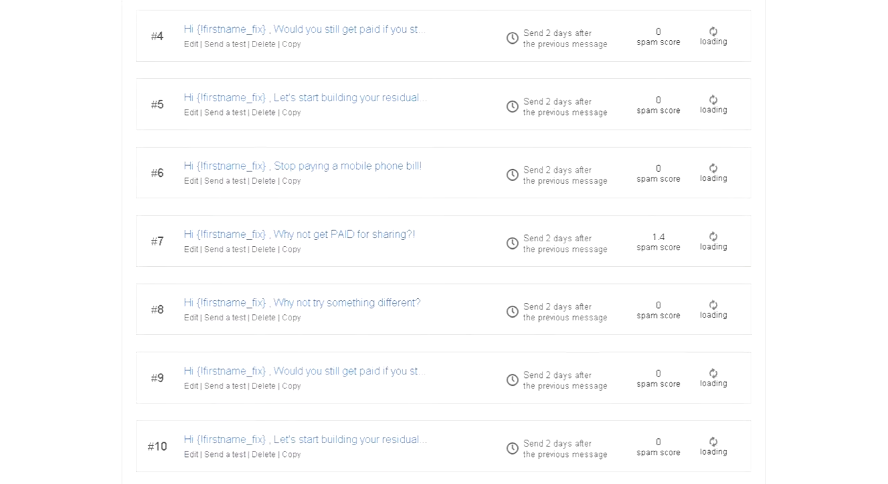
scroll("up", 3)
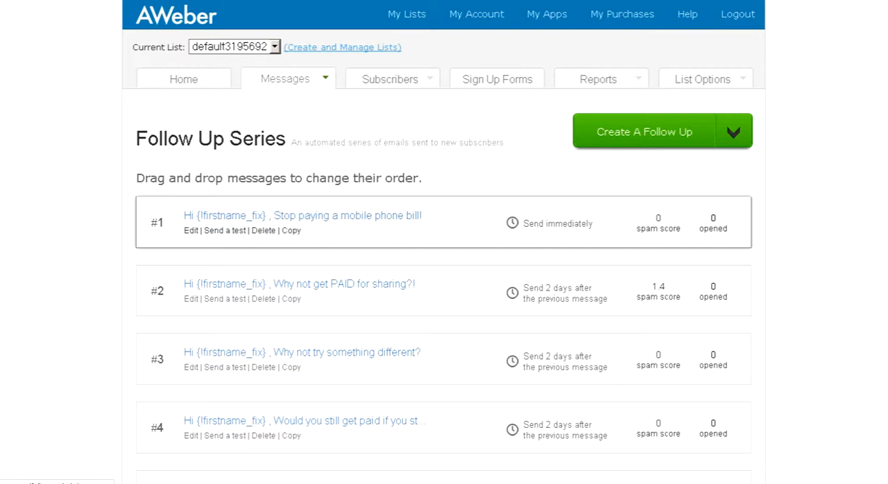
left_click(288, 79)
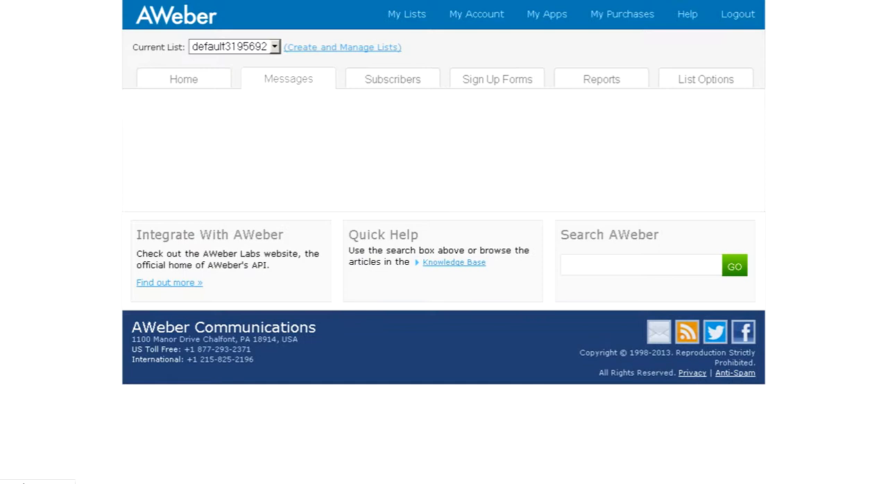
Open 'Stop paying a mobile phone bill!' and scroll down to its Signature placeholder and back.
left_click(288, 79)
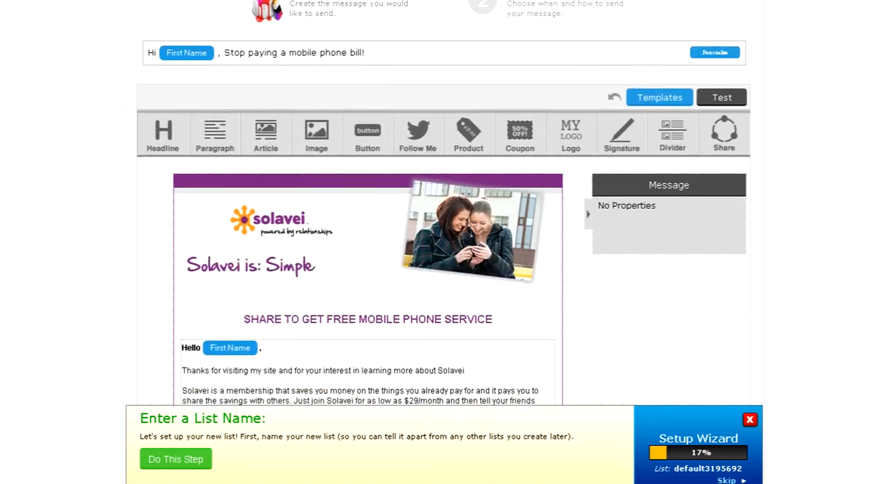
scroll("down", 3)
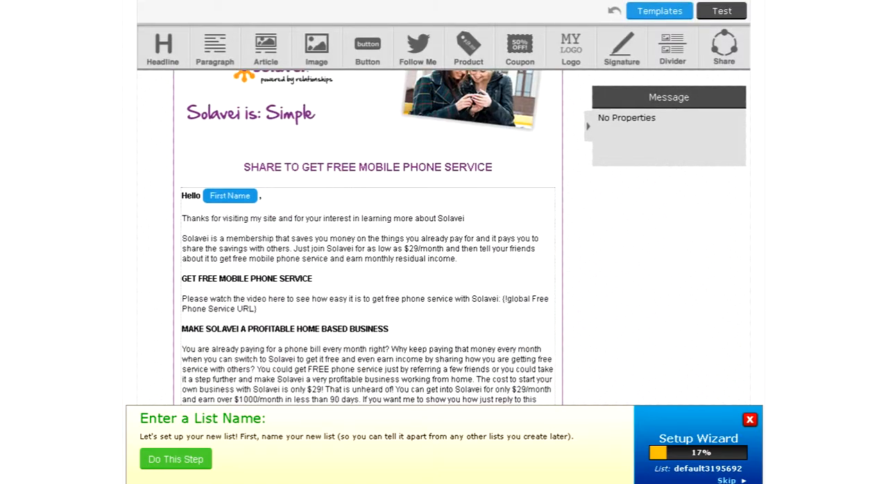
scroll("down", 3)
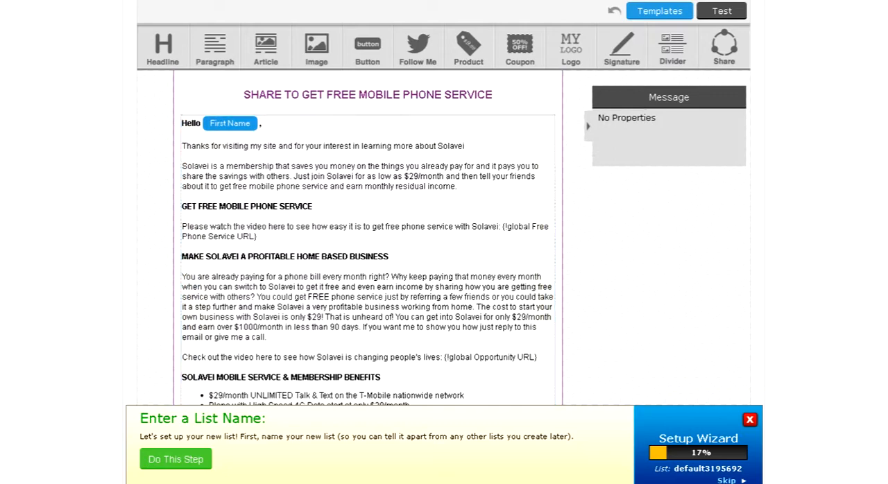
scroll("down", 3)
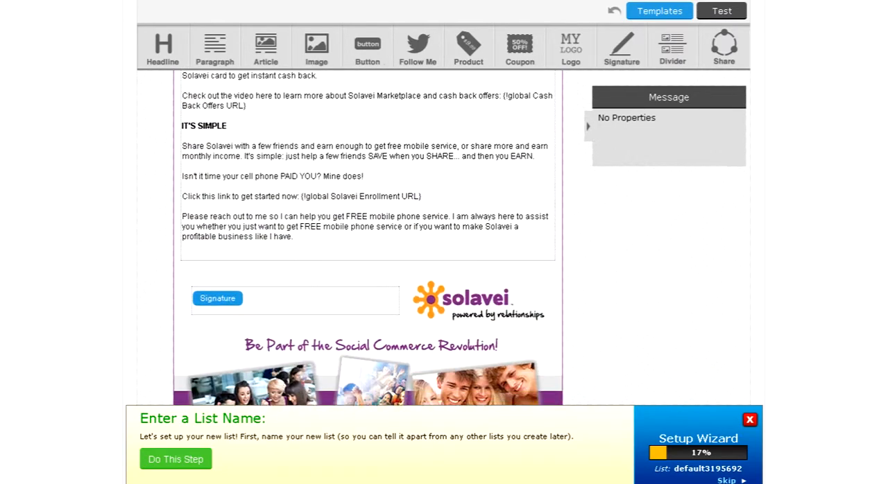
scroll("down", 3)
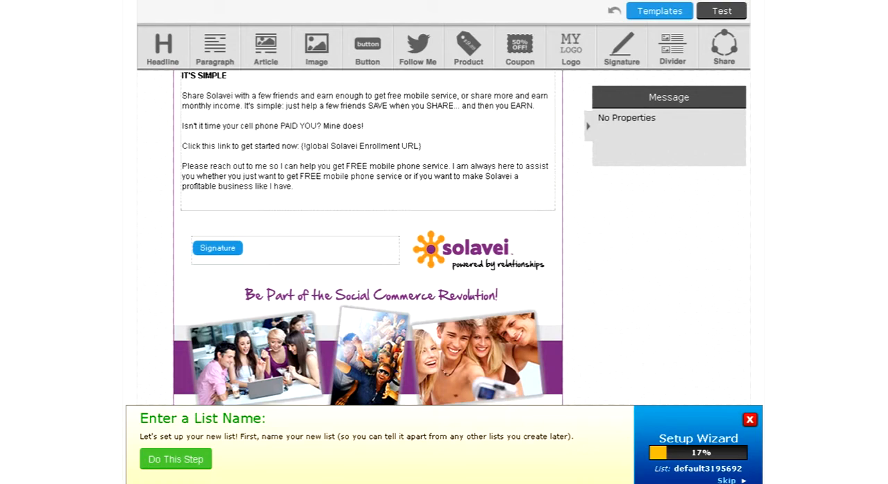
scroll("down", 3)
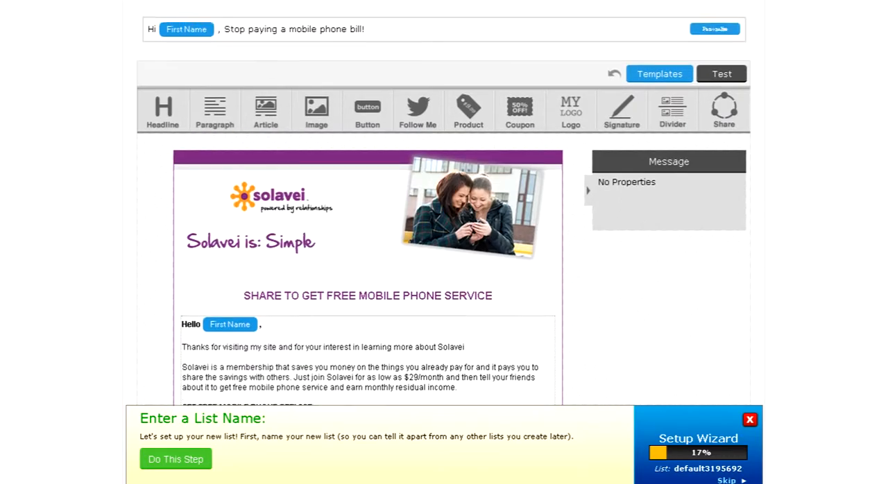
scroll("up", 3)
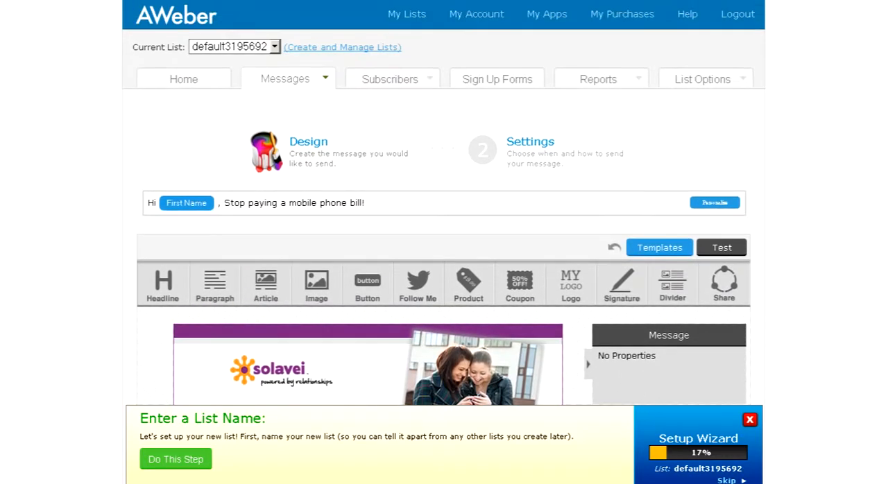
left_click(704, 78)
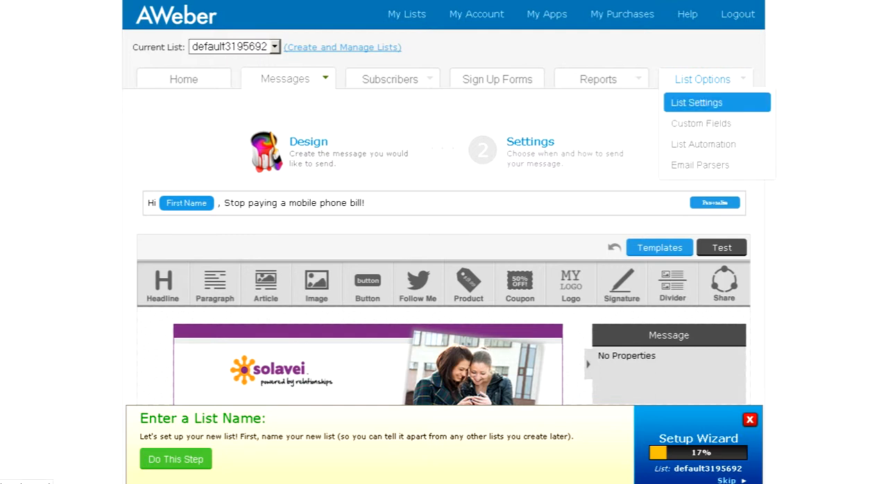
Choose List Settings and confirm leaving the unsaved message page.
left_click(697, 102)
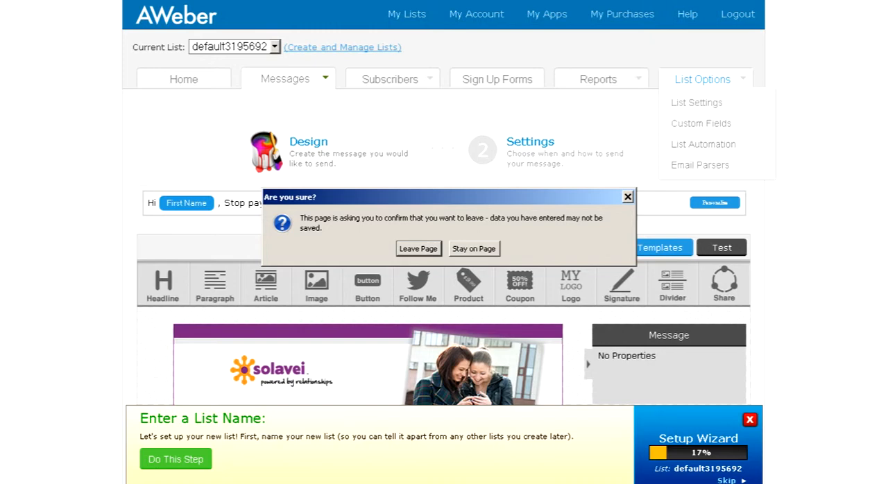
left_click(474, 249)
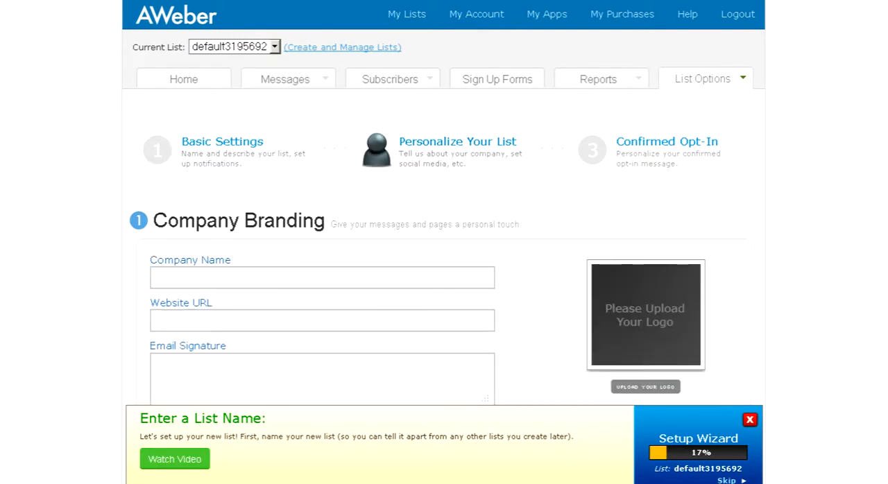
scroll("down", 3)
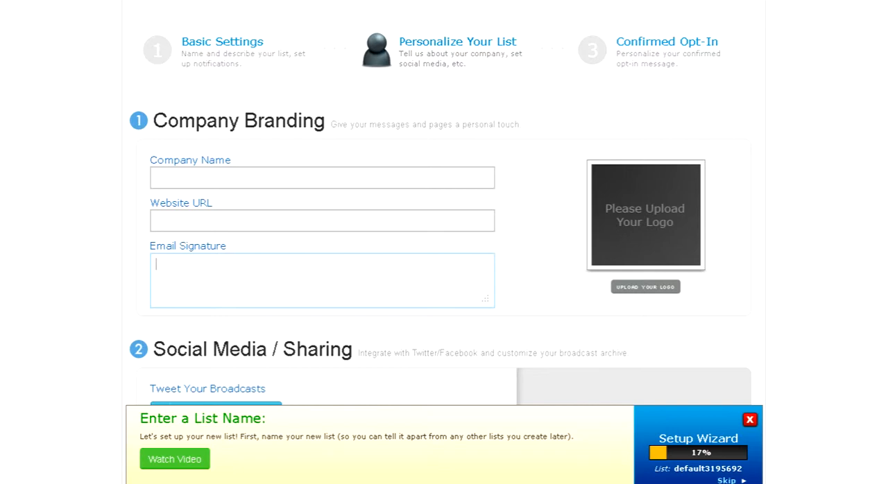
scroll("down", 3)
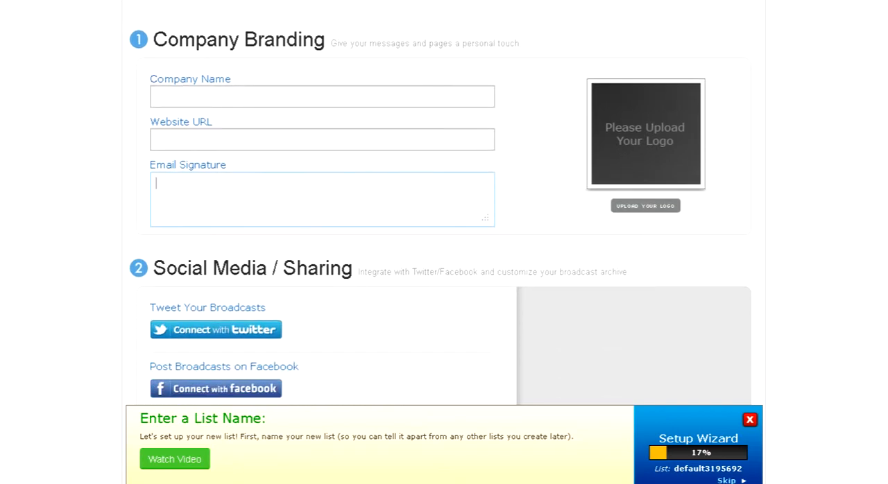
type("Ryan")
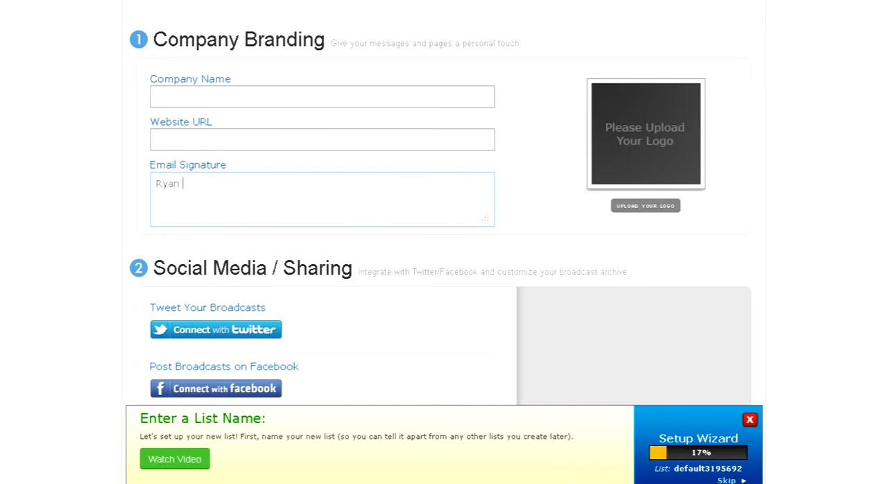
type("Carlson")
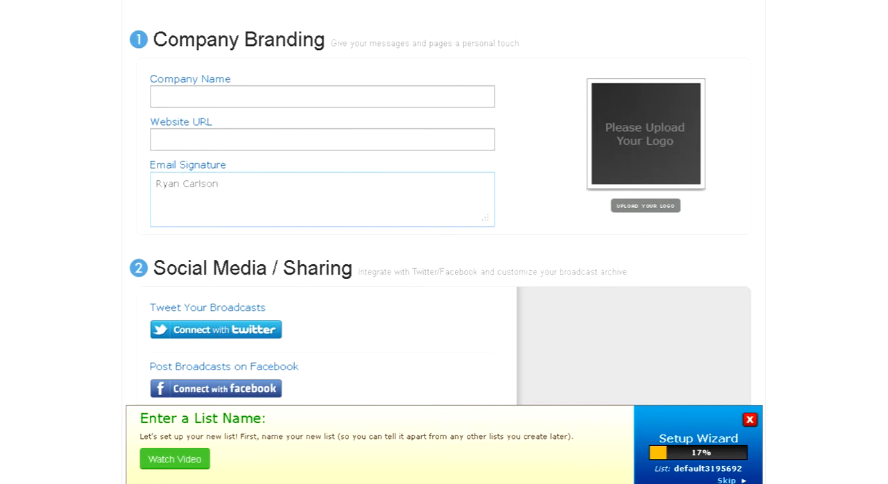
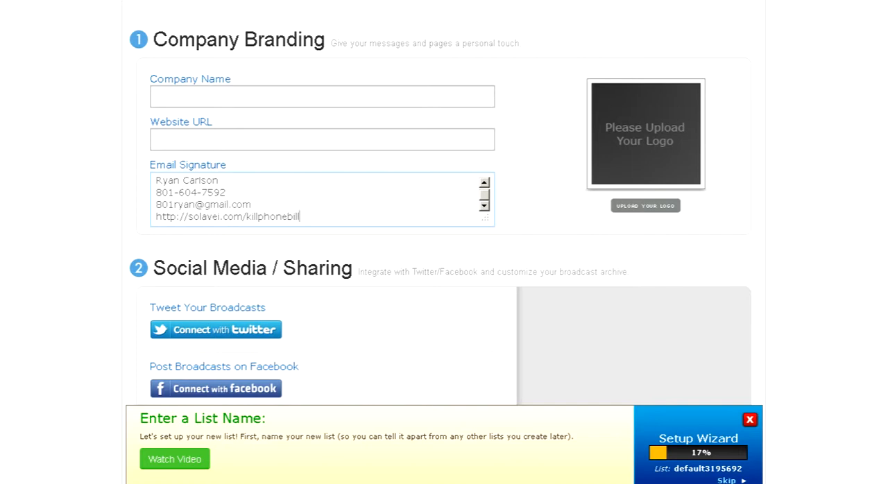
scroll("down", 3)
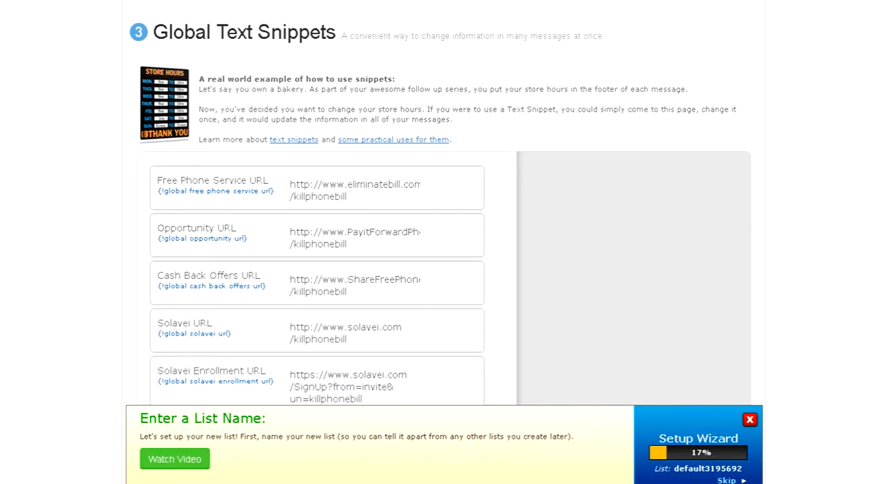
Edit the Free Phone Service URL snippet and select part of its URL text.
scroll("down", 3)
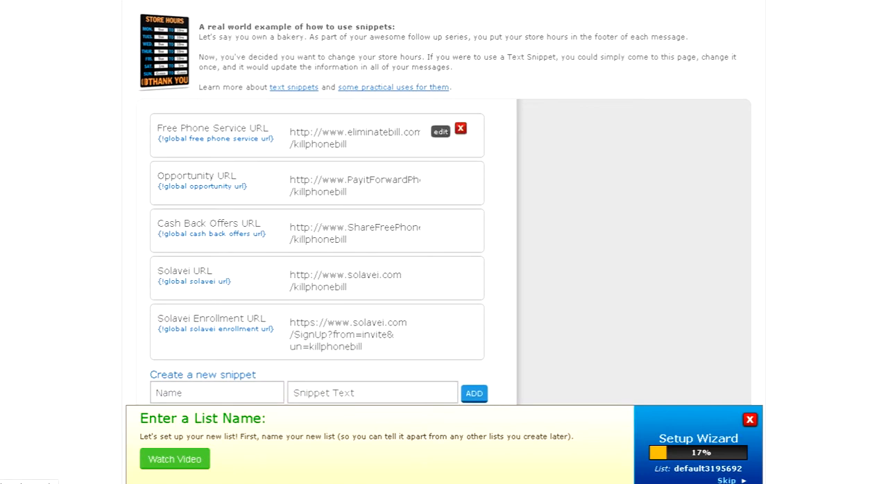
left_click(439, 132)
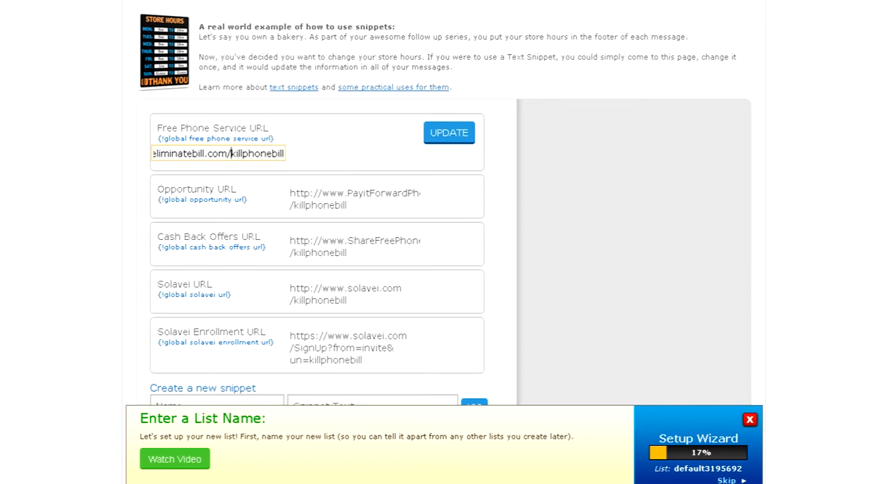
double_click(257, 153)
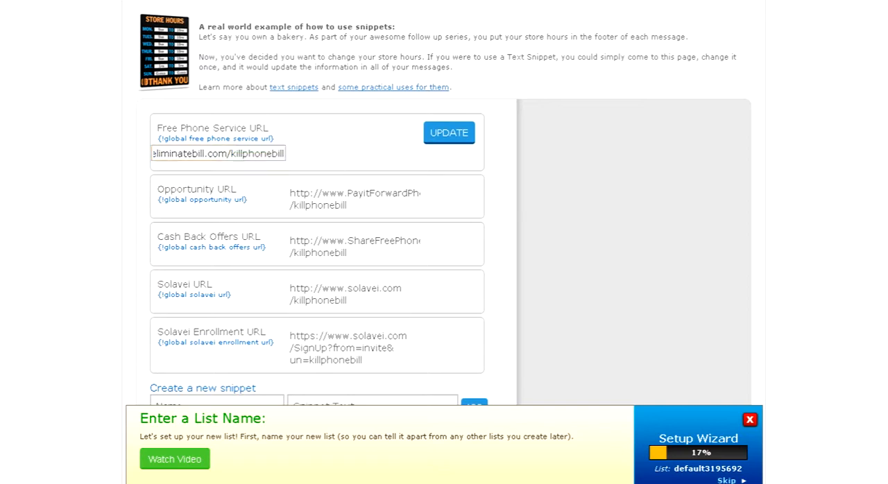
scroll("down", 3)
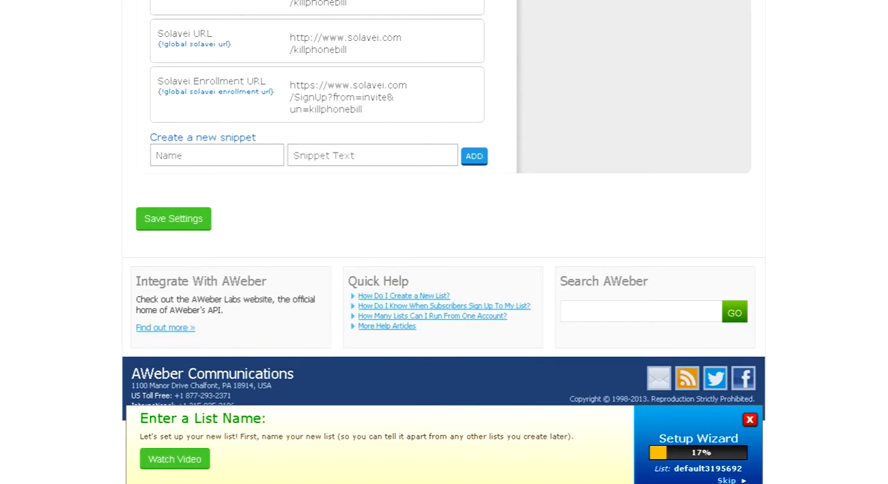
Save the personalization settings and scroll up the Basic Settings page.
left_click(173, 219)
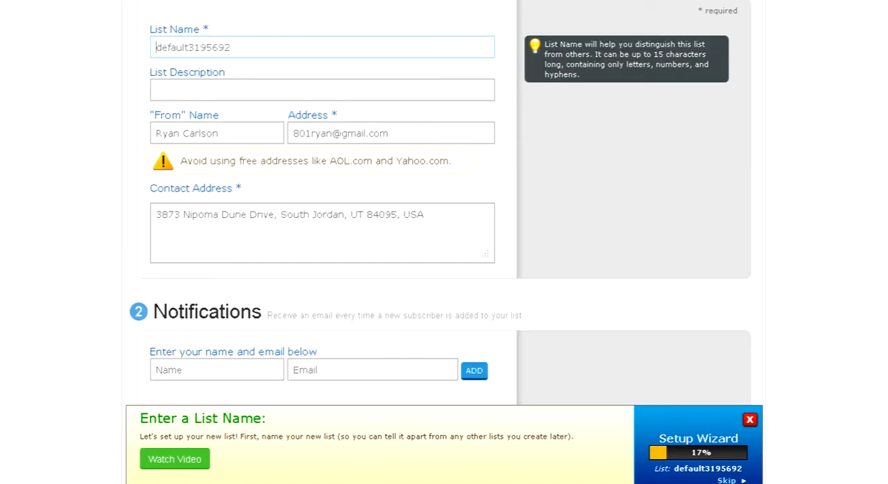
scroll("up", 3)
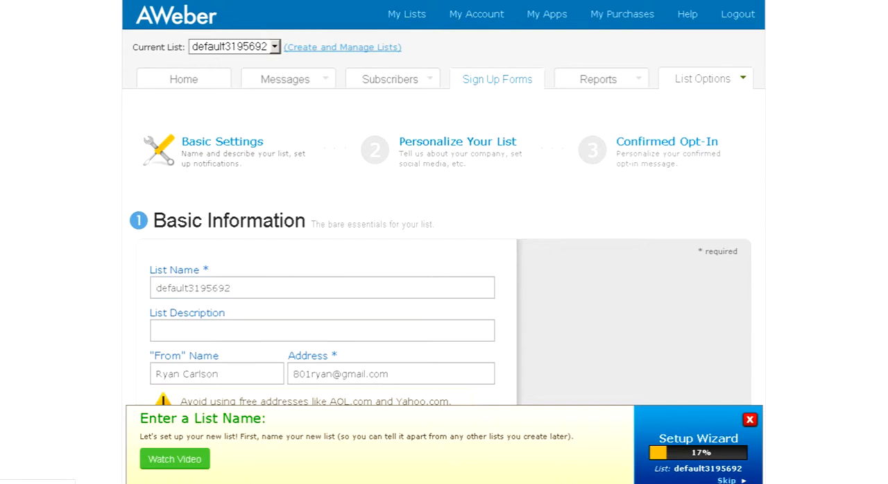
Go to Sign Up Forms and scroll through the empty forms page.
left_click(497, 78)
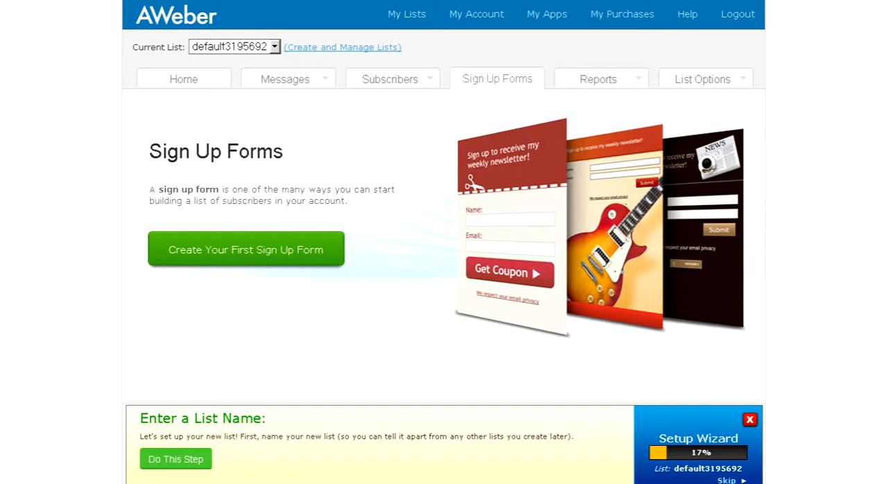
scroll("down", 3)
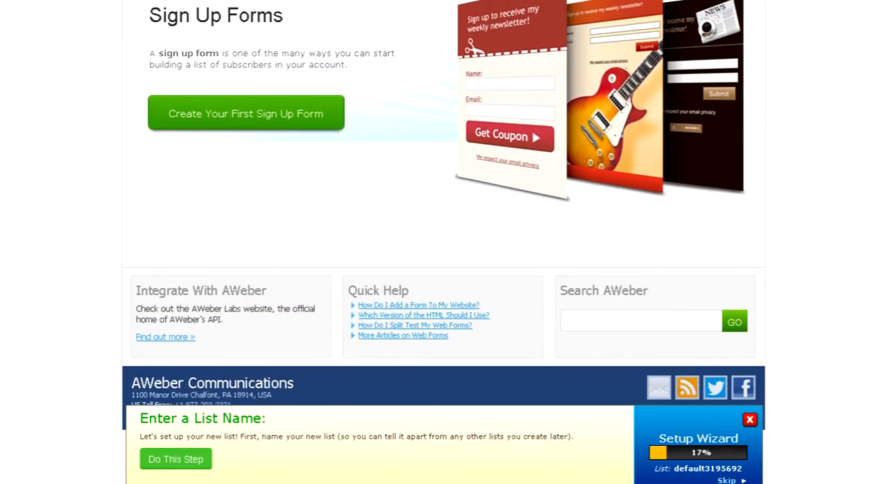
scroll("up", 3)
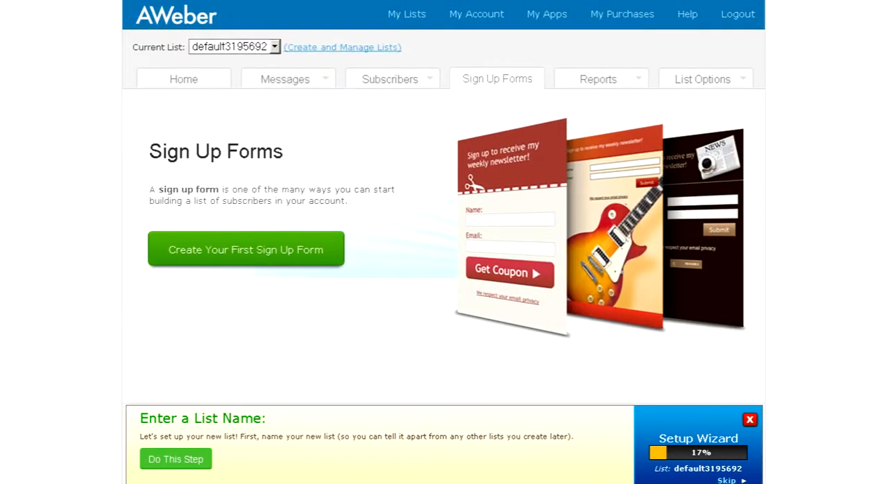
scroll("down", 3)
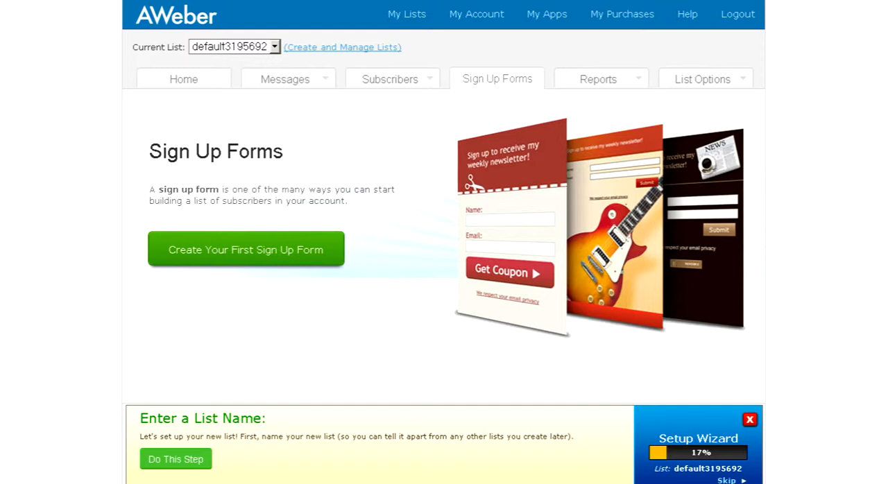
scroll("down", 3)
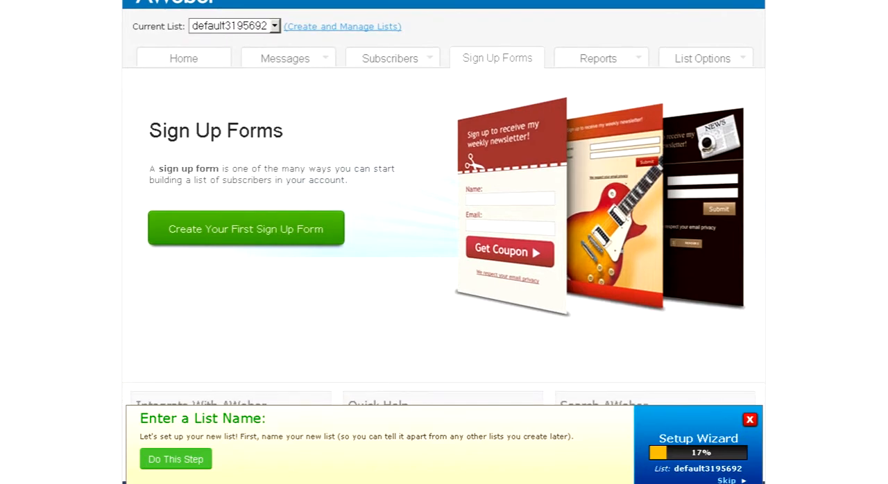